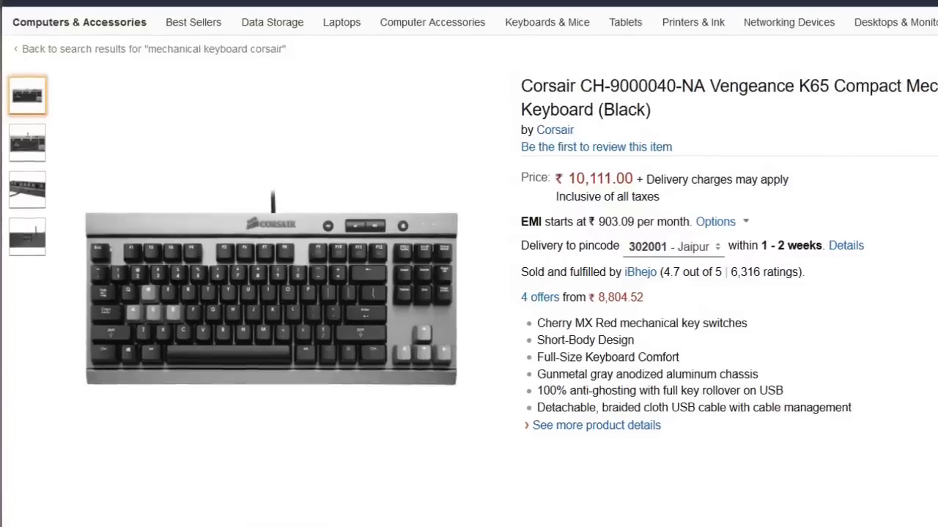
scroll(down, 3)
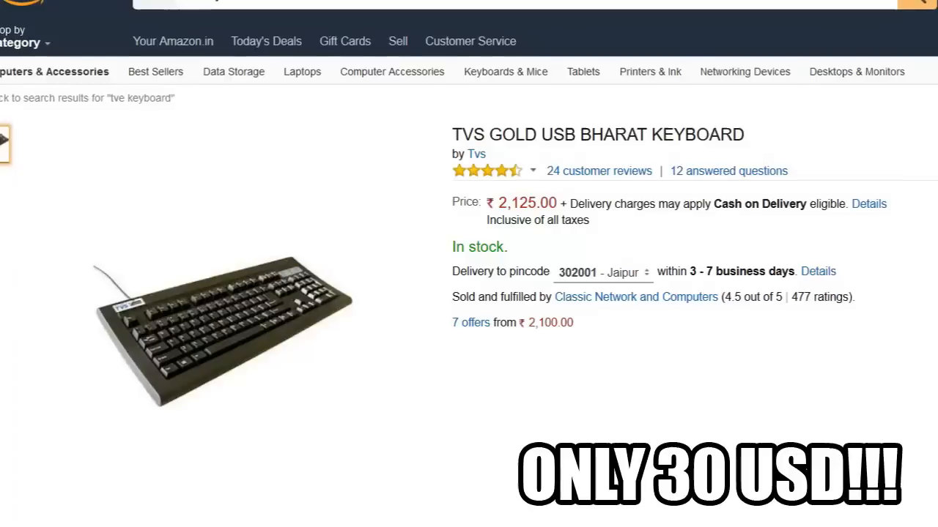
scroll(up, 3)
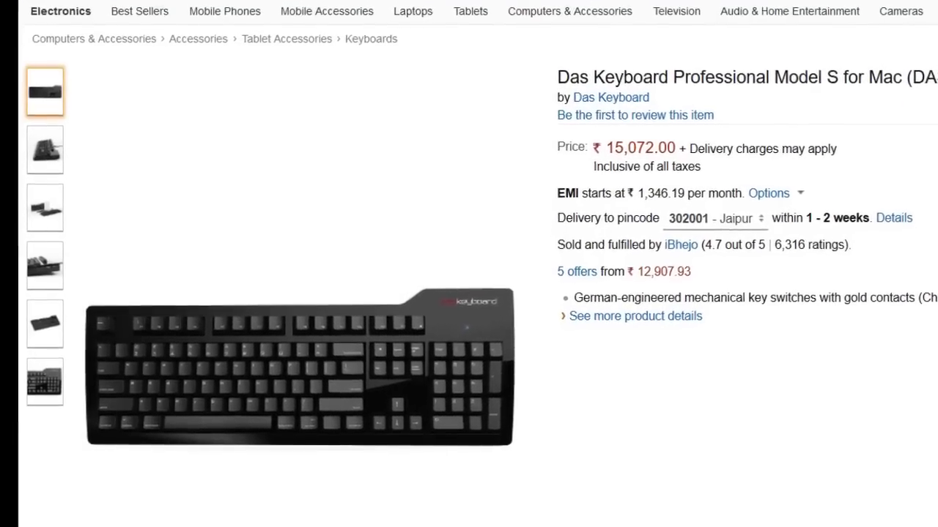
scroll(down, 3)
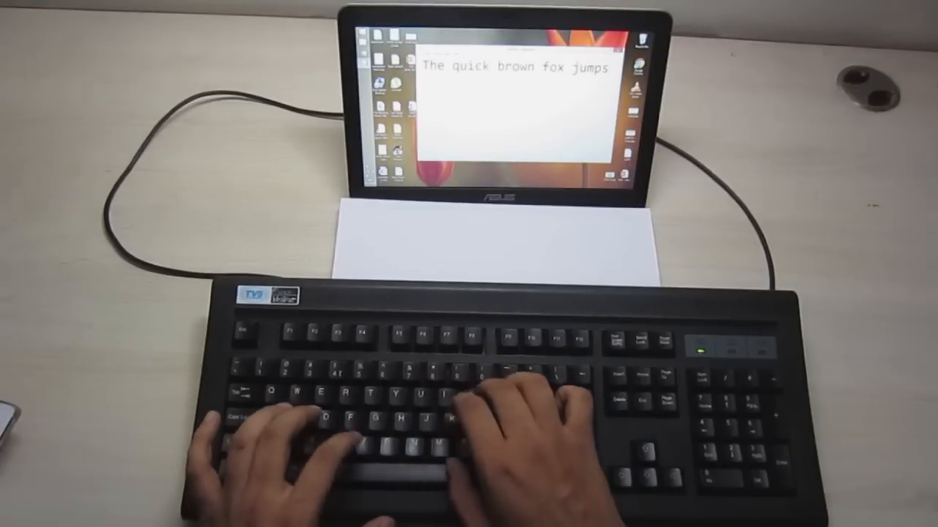
text(over the lazy dog.)
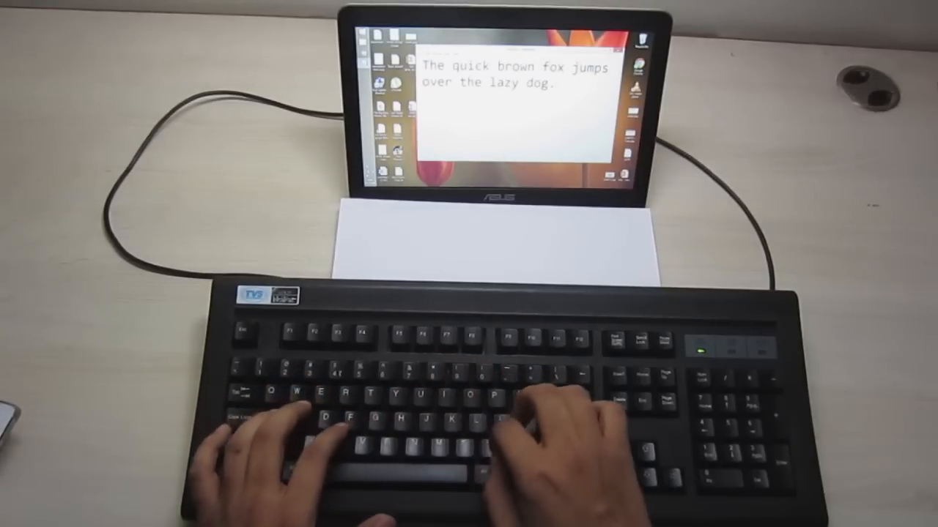
text(She sells sea shells on)
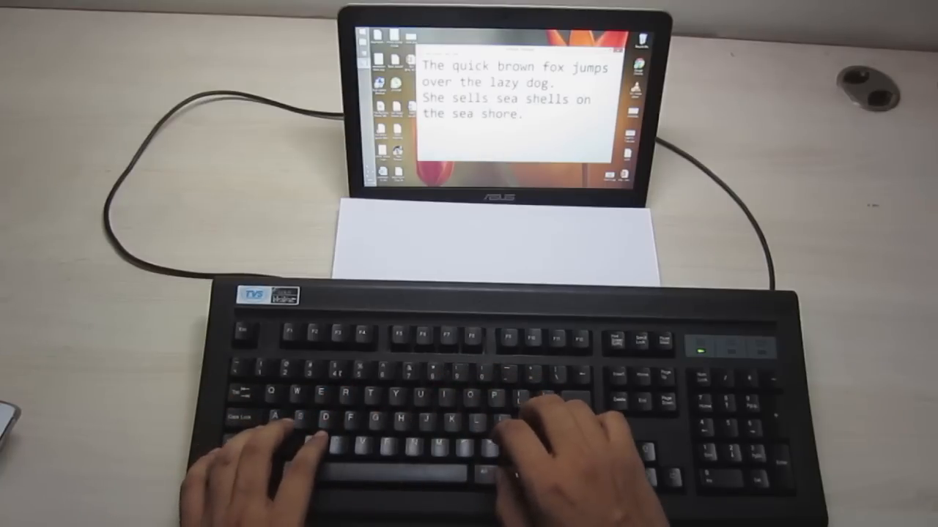
text(Betty bo)
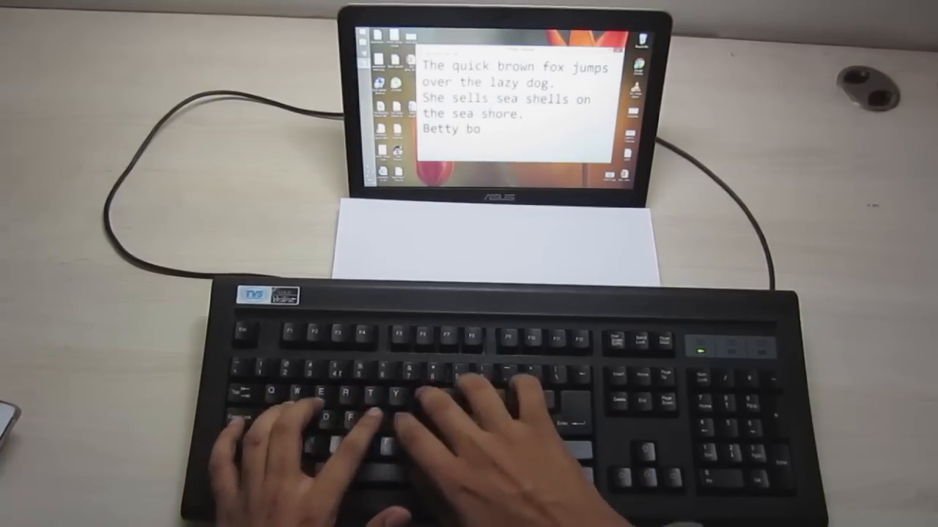
text(ught some butter,)
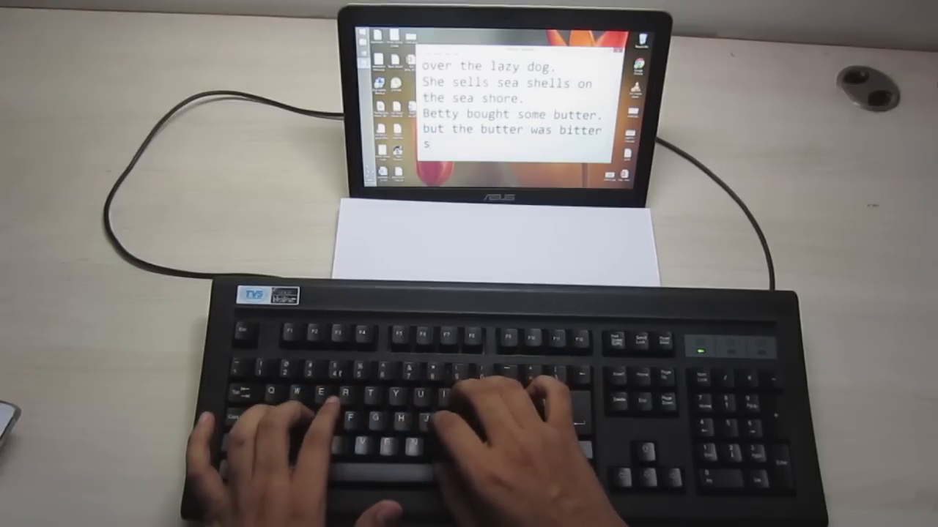
text(o betty bought some)
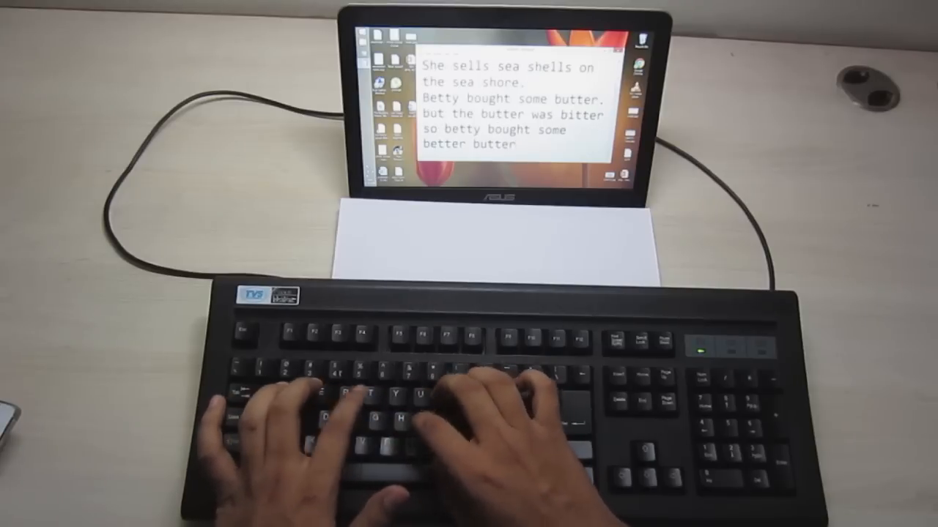
text(to make the bitt)
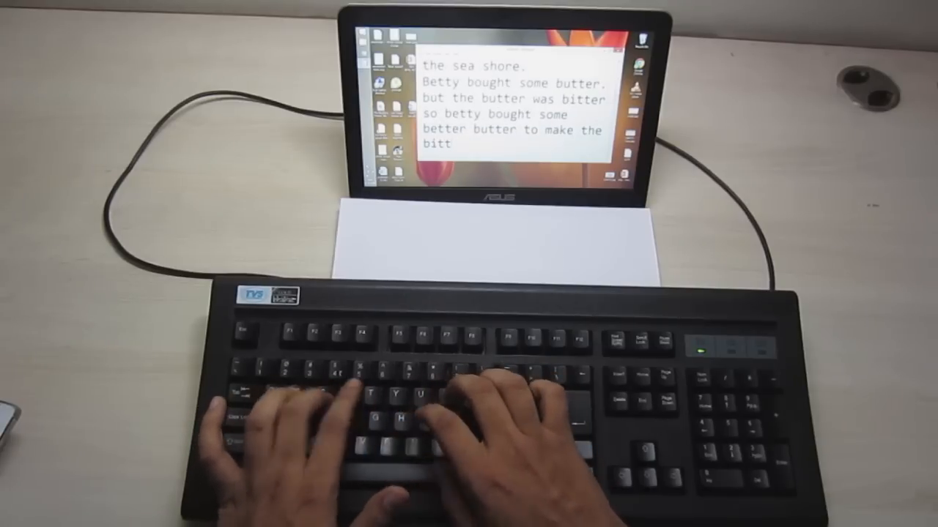